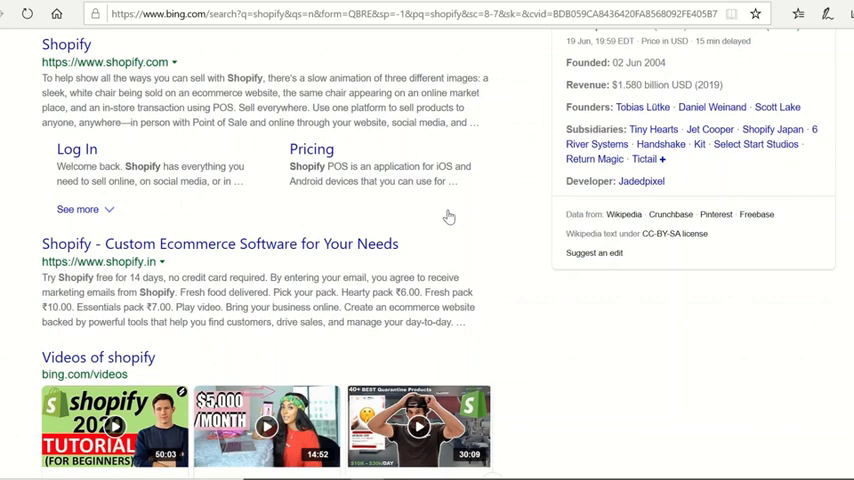
mouse_move(107, 90)
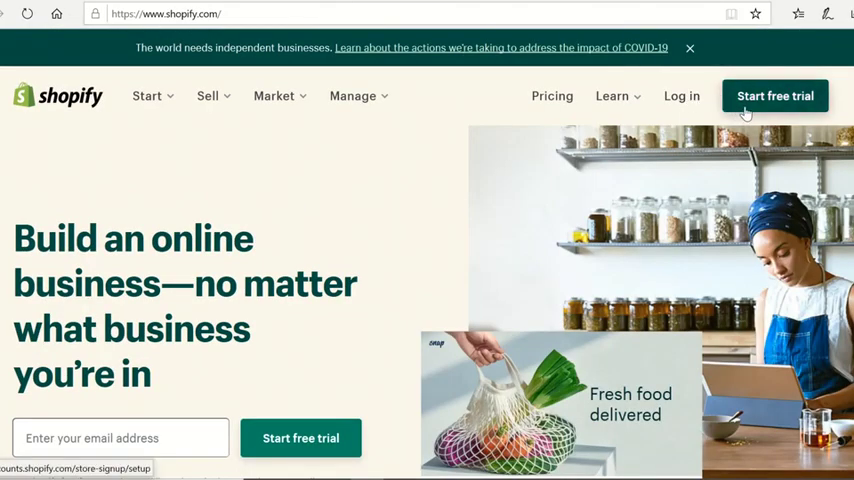
Start the free trial to reach the 14-day trial signup form
click(775, 95)
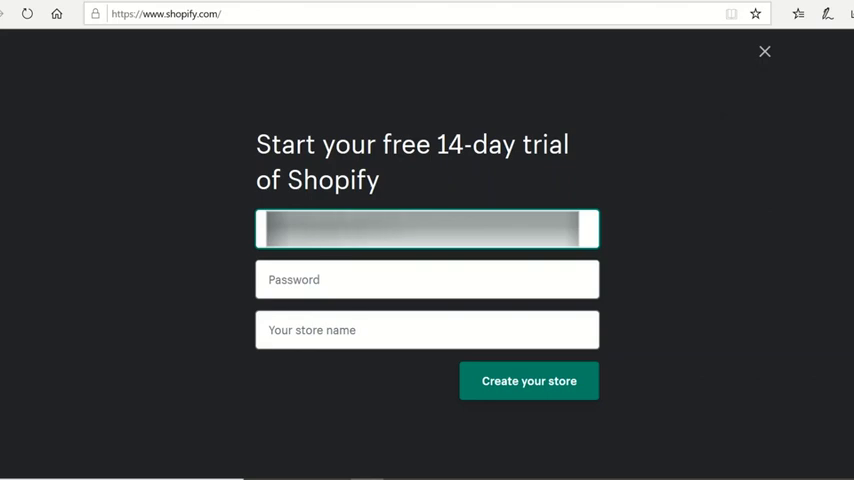
Enter a password, name the store 'Setup shop demo', and create the store
click(427, 279)
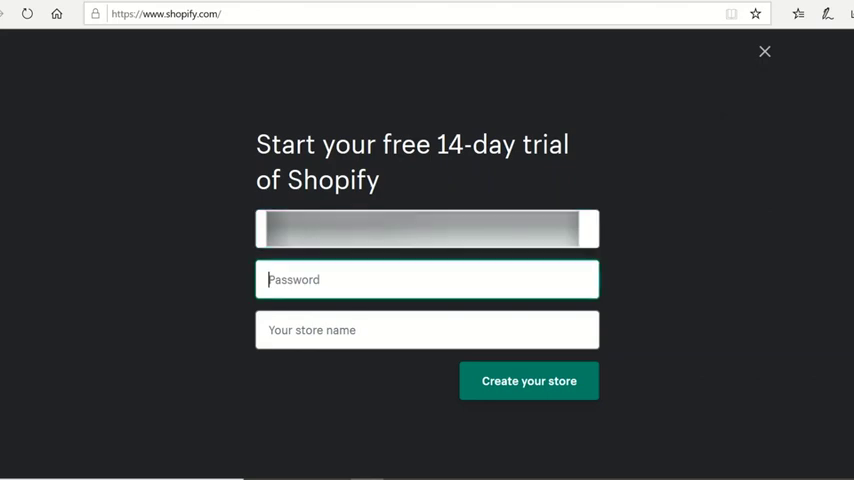
text(•••••)
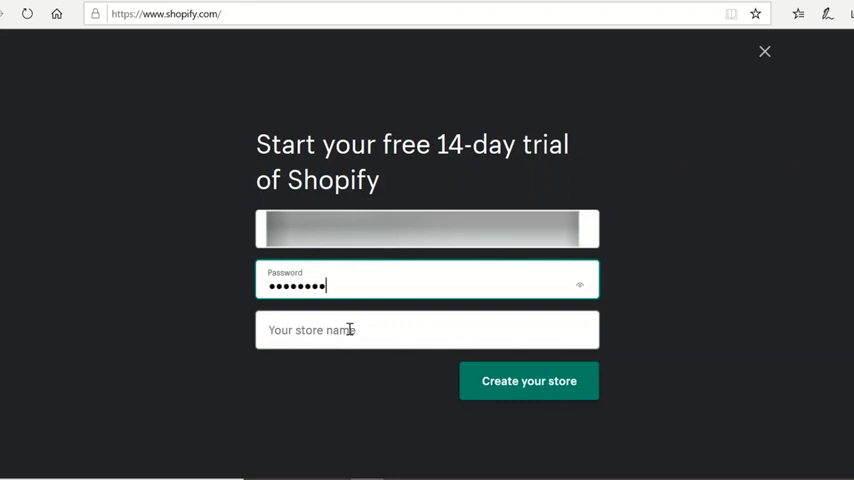
click(427, 330)
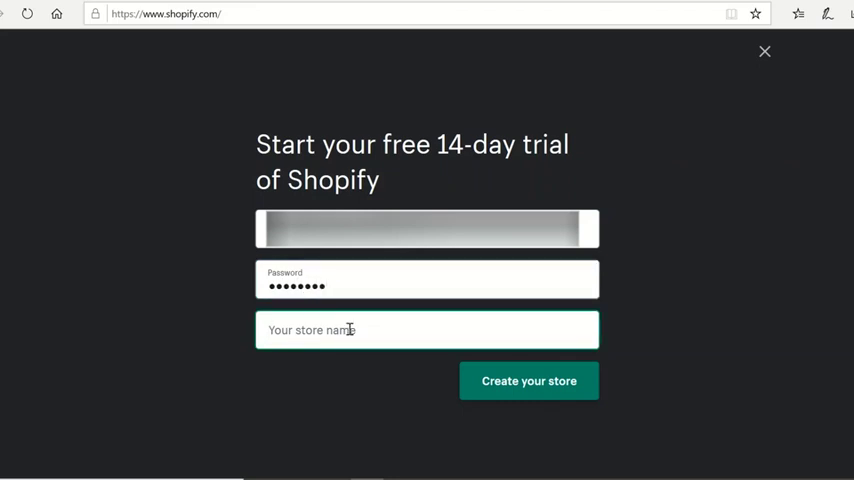
text(Setup sh)
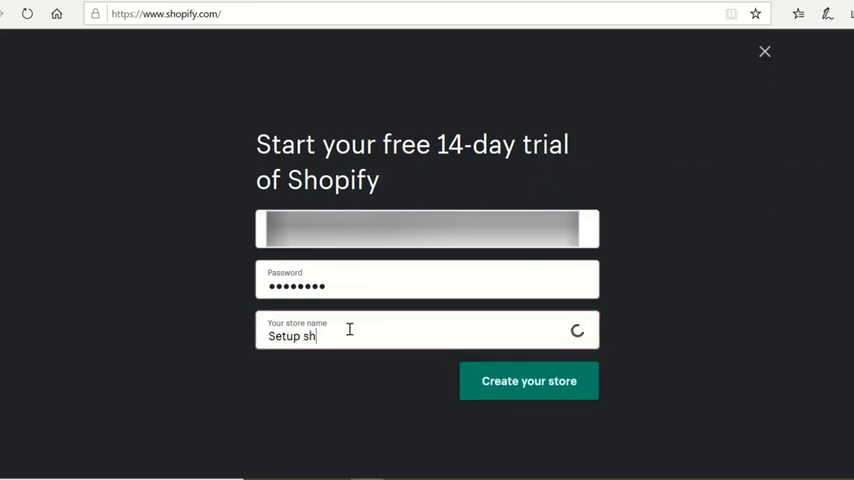
text(op d)
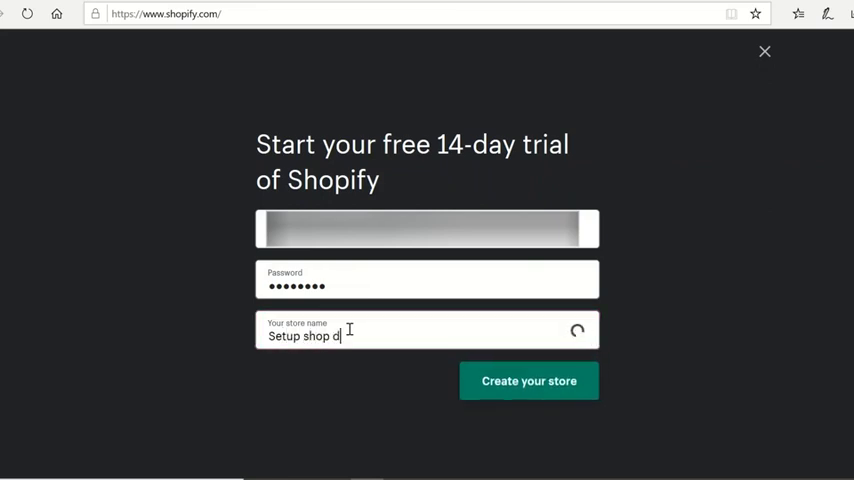
text(demo)
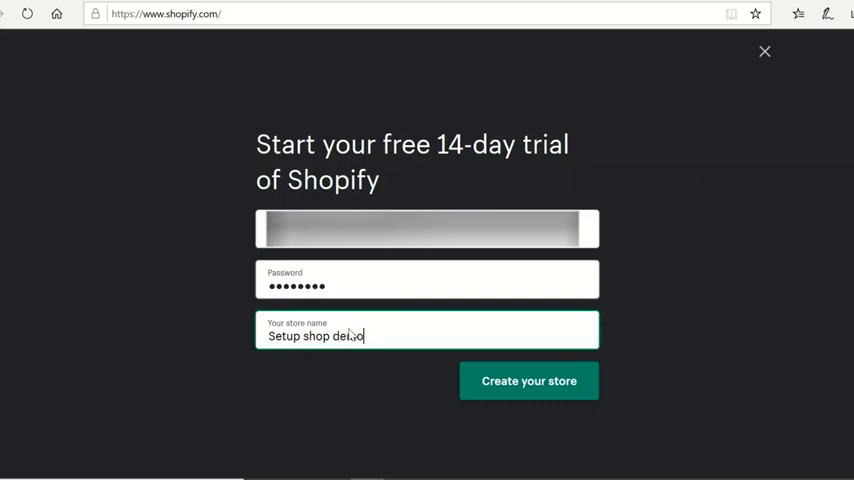
mouse_move(505, 398)
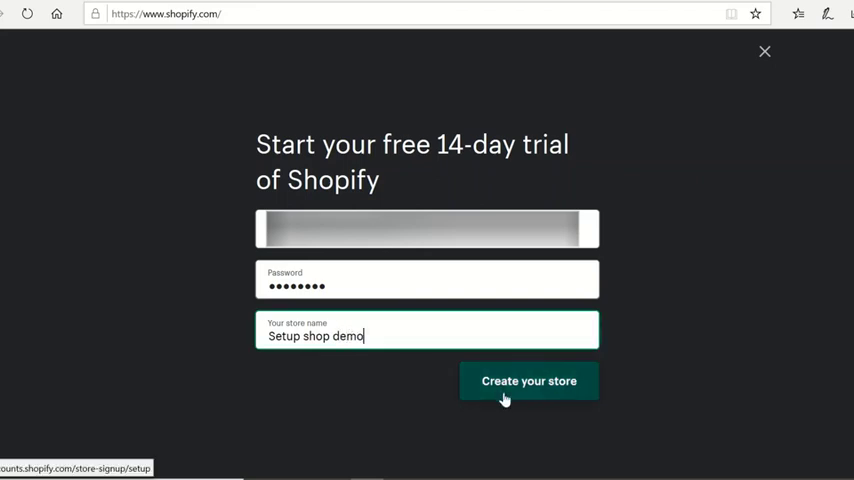
click(528, 380)
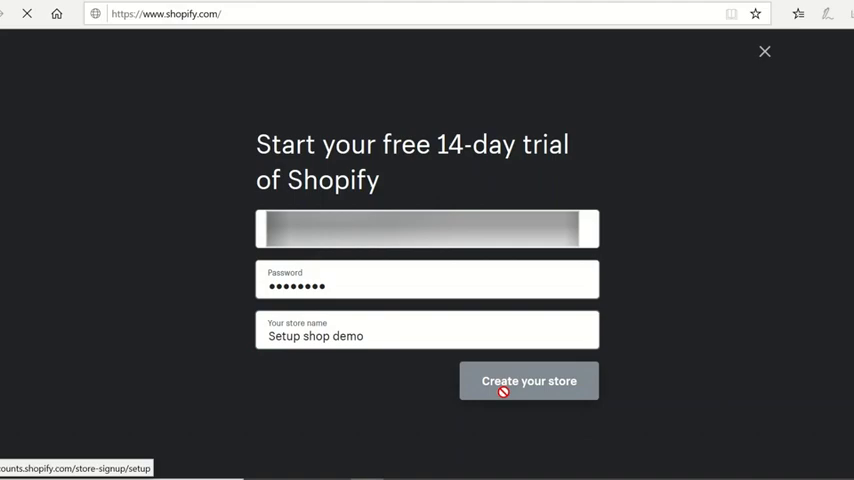
click(529, 381)
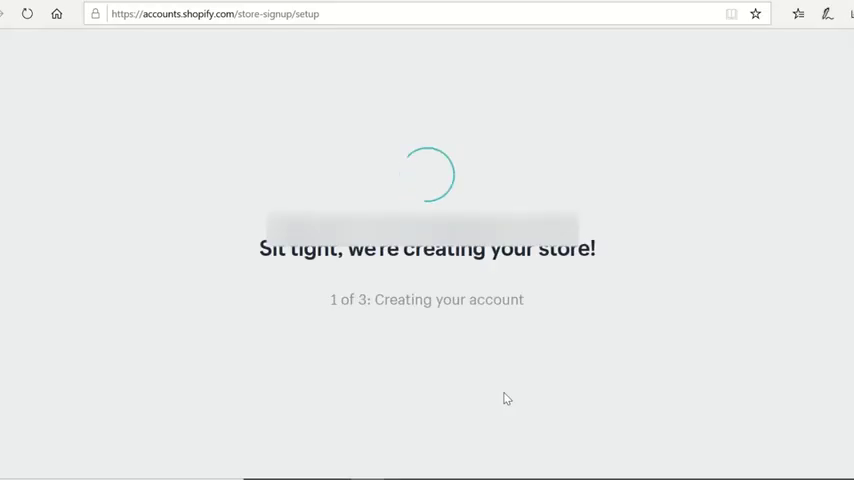